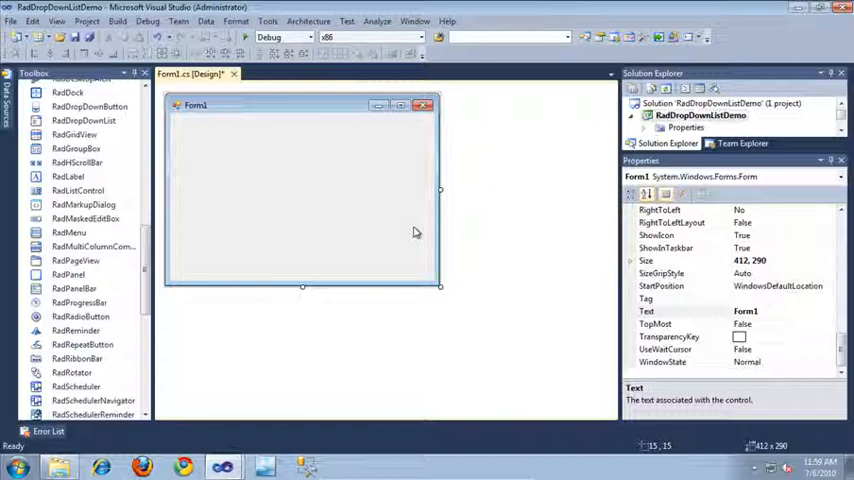
mouse_move(76, 148)
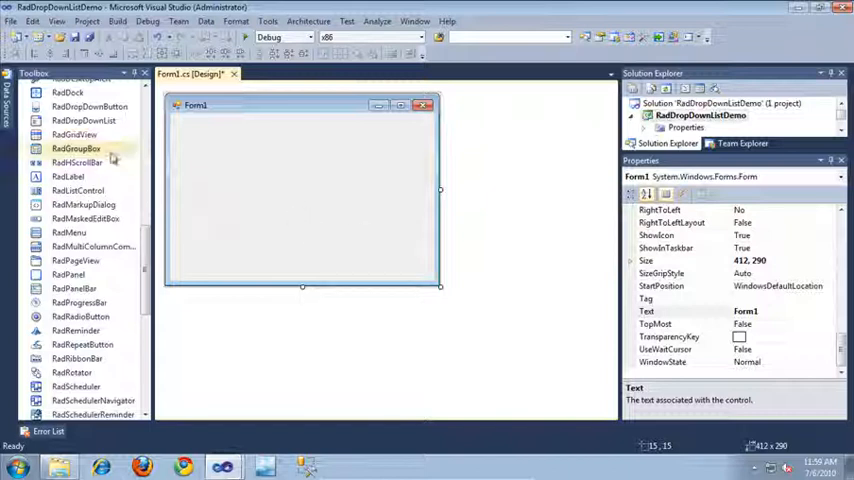
Add a RadDropDownList from the Toolbox onto the empty Form1.
click(84, 120)
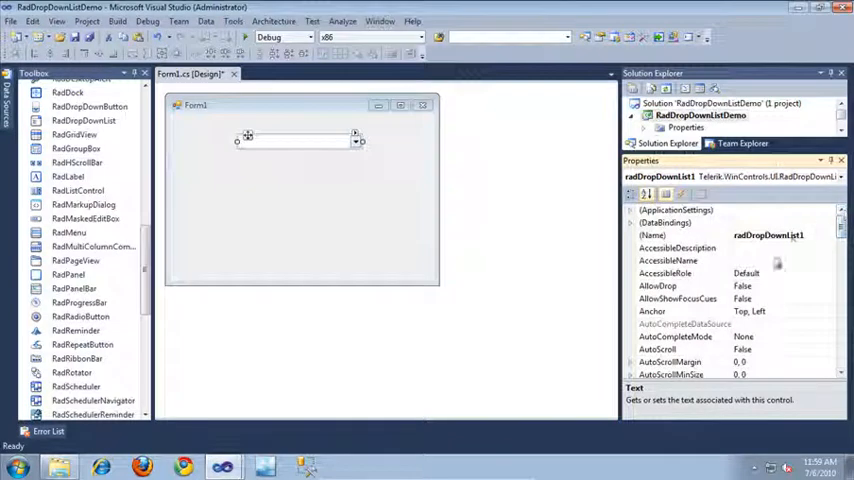
Scroll the Properties window down to the Items entry of radDropDownList1.
scroll(down, 3)
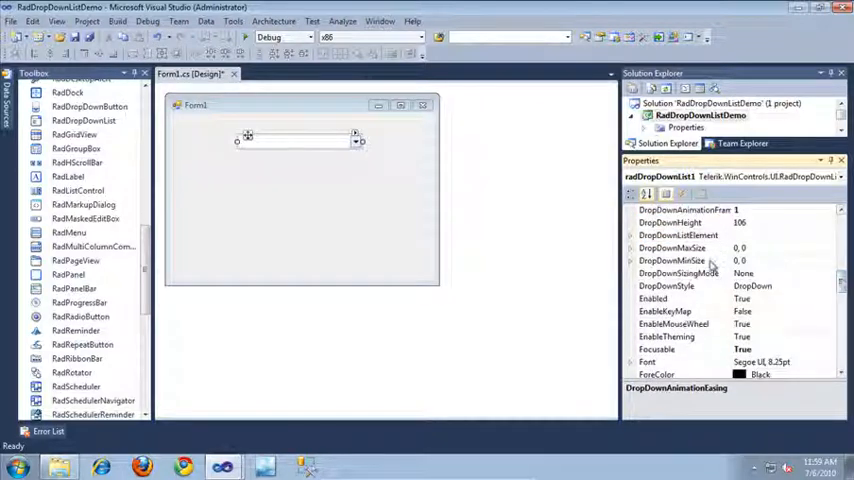
scroll(down, 3)
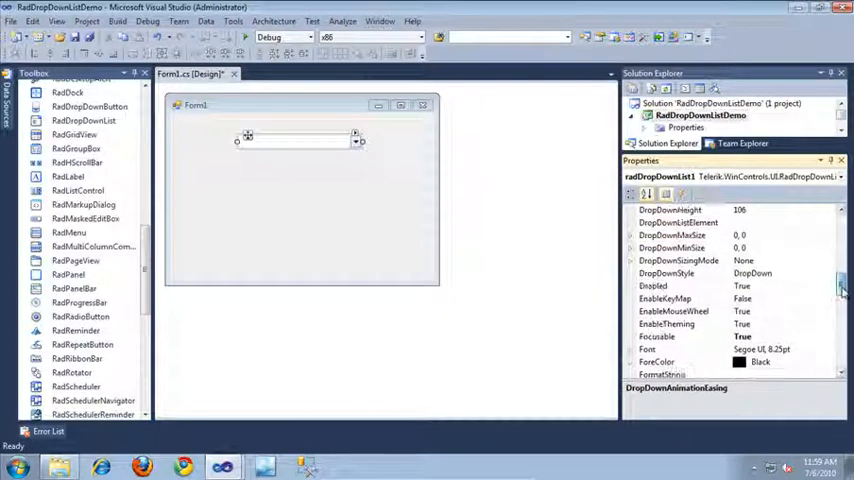
scroll(down, 3)
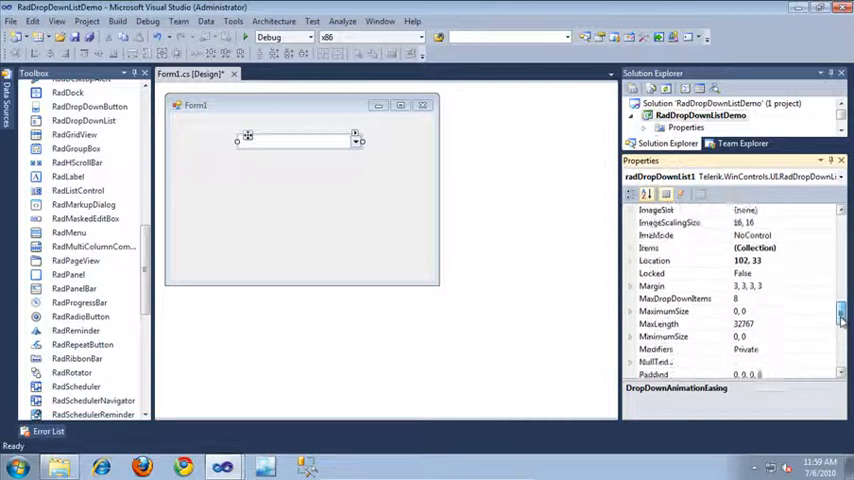
scroll(down, 3)
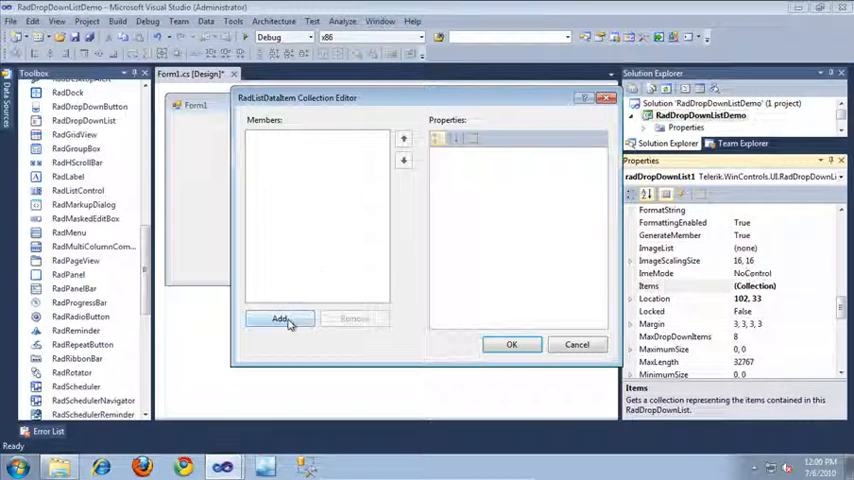
Add sample ListItems, remove them again, and close the Collection Editor empty.
click(280, 318)
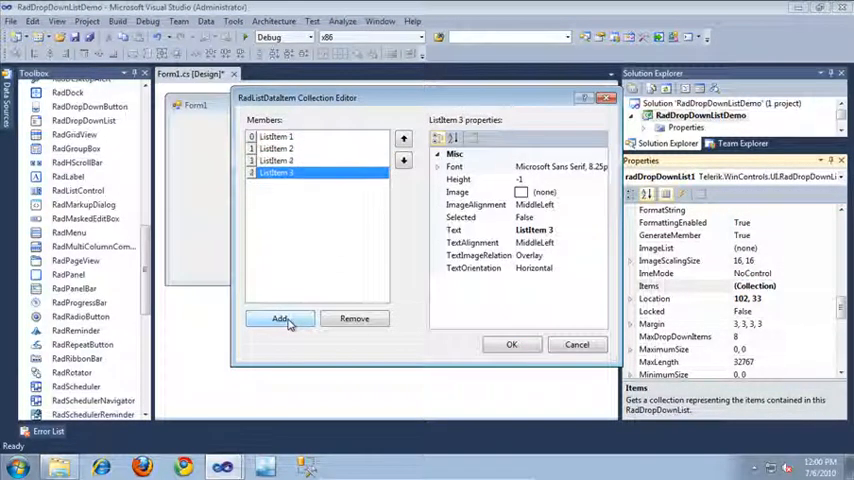
click(354, 318)
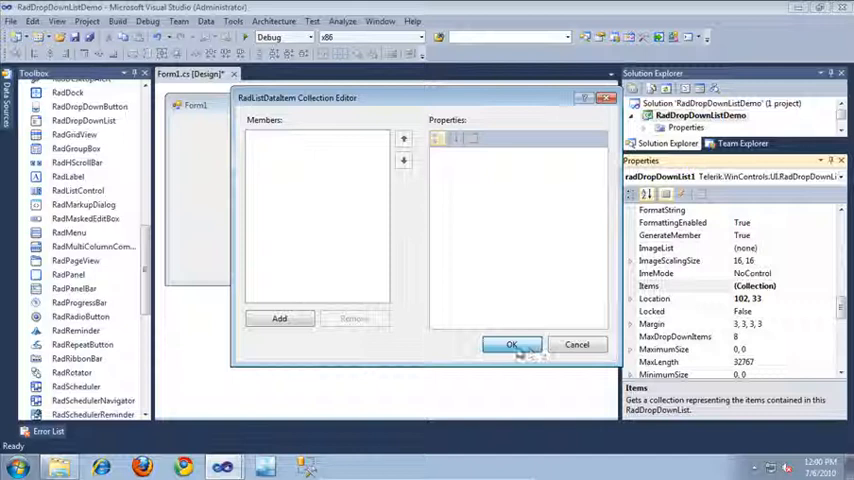
click(512, 344)
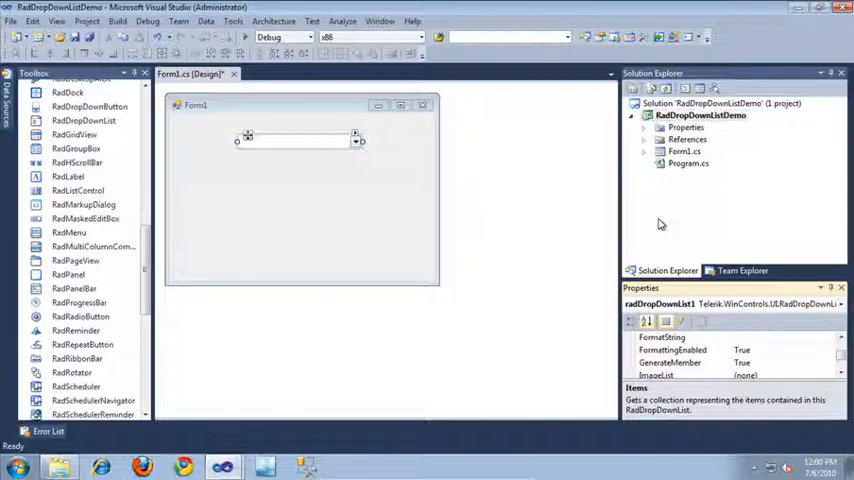
Add a new Class item named MyItem to the RadDropDownListDemo project.
click(692, 114)
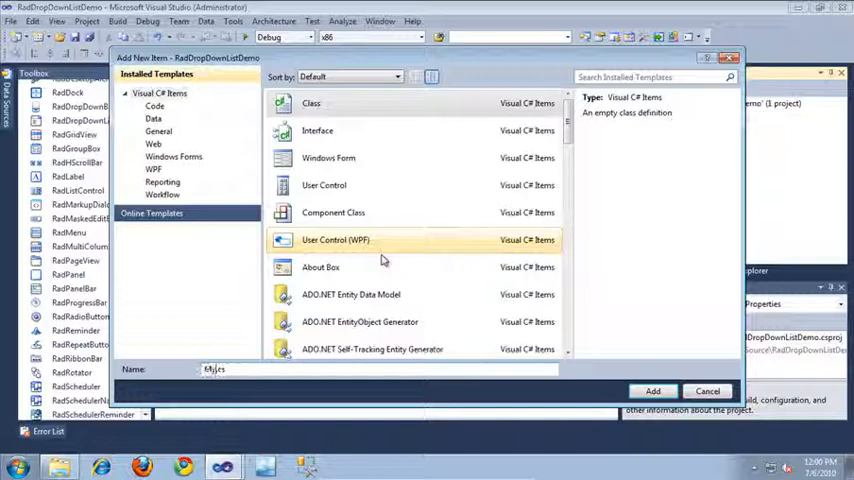
click(652, 390)
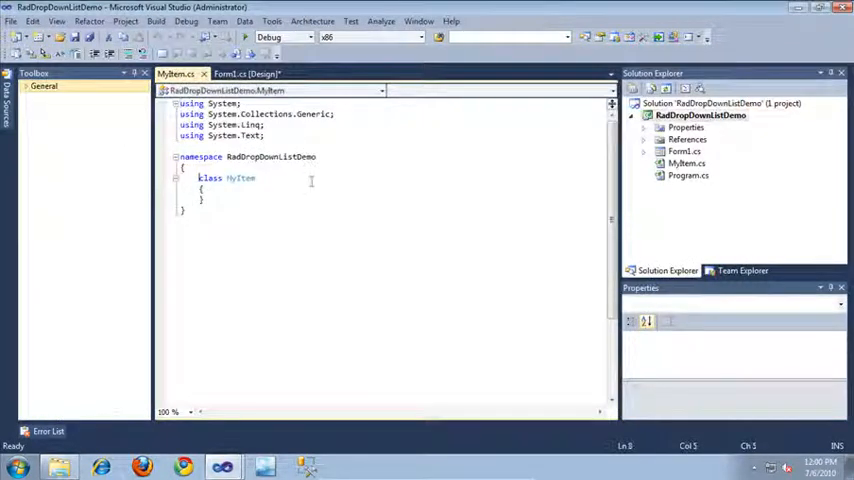
Make MyItem public with string Name and Value { get; set; } properties, then return to Form1.
text(public)
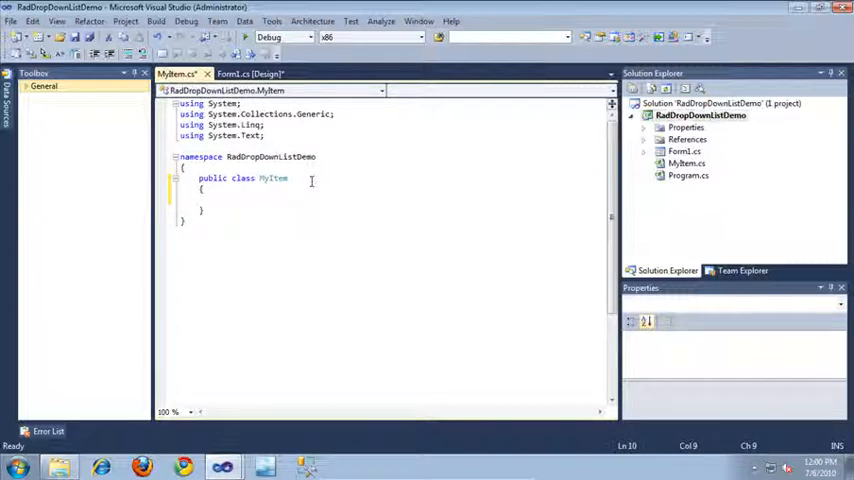
text(public string Name { get; set;)
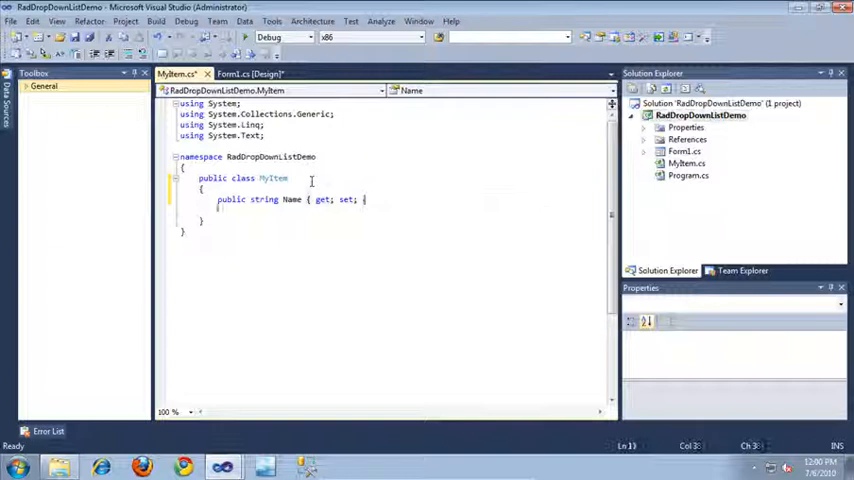
text(public str)
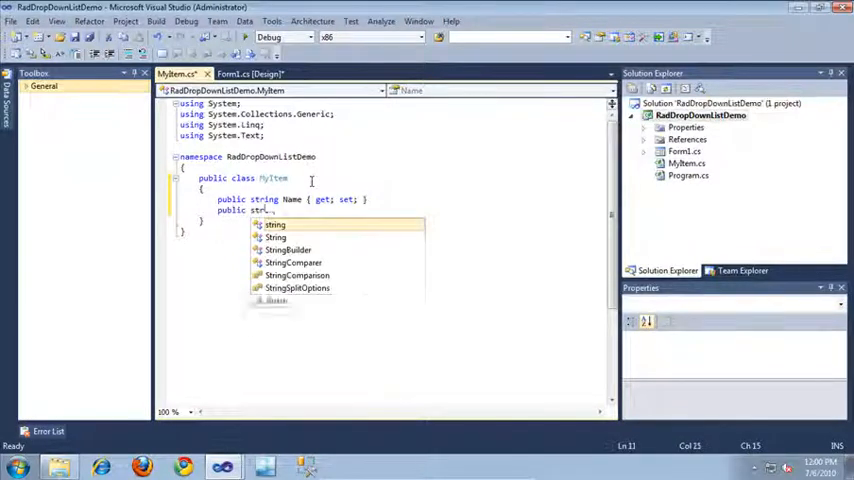
text(Value)
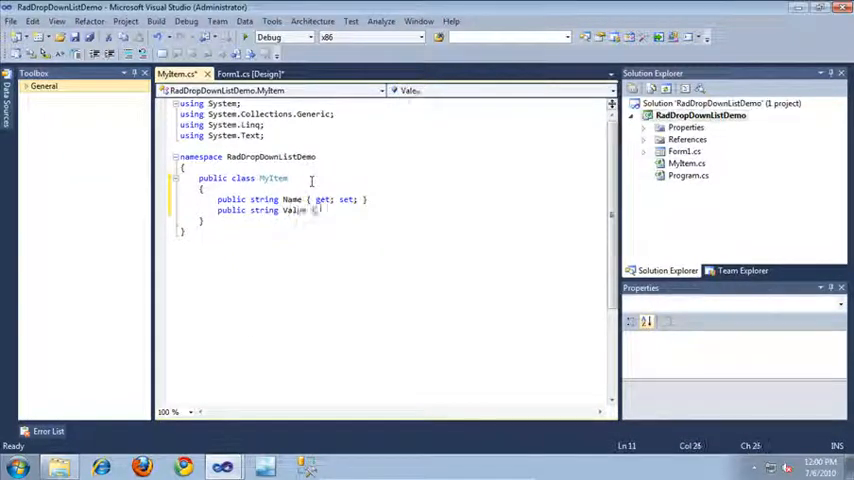
text({ get; set; })
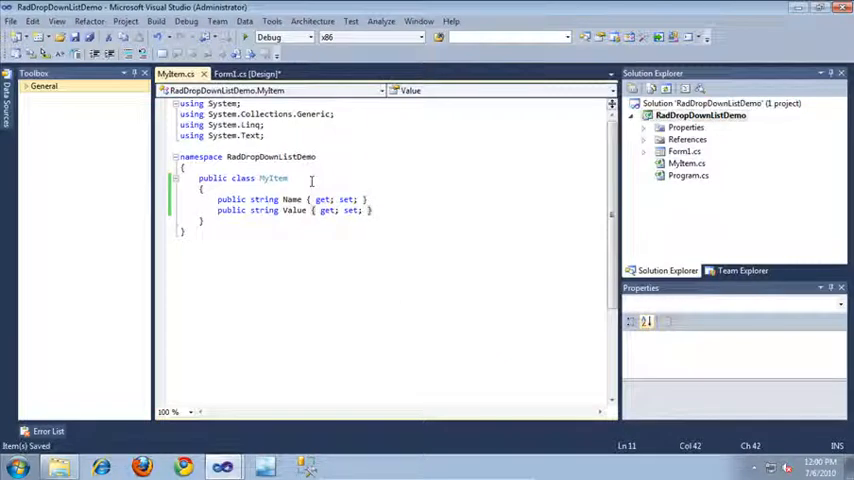
click(252, 72)
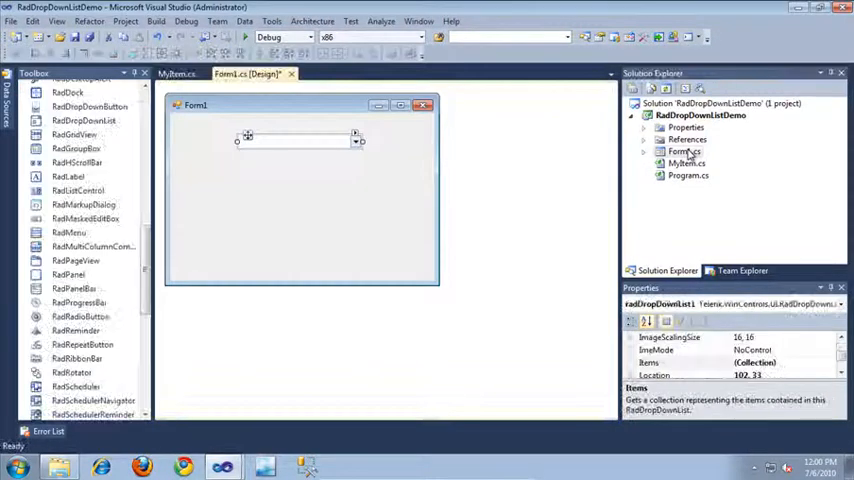
Build the project and expand the DataSource choices for radDropDownList1.
click(688, 114)
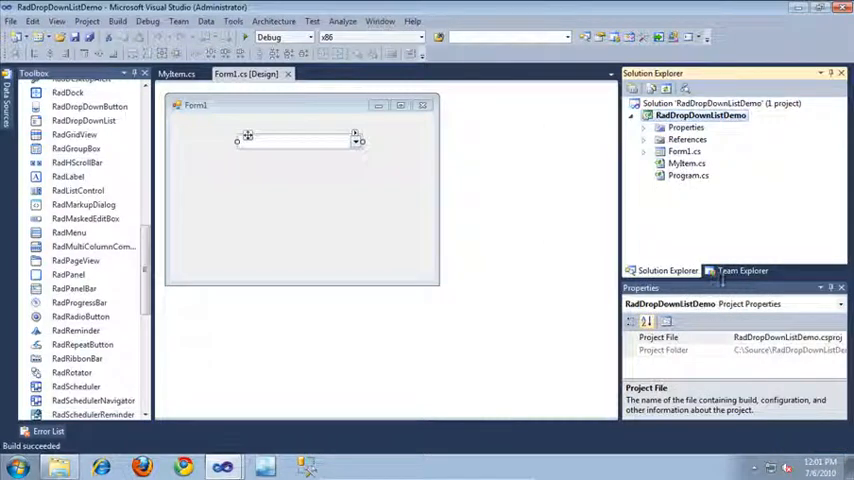
click(684, 164)
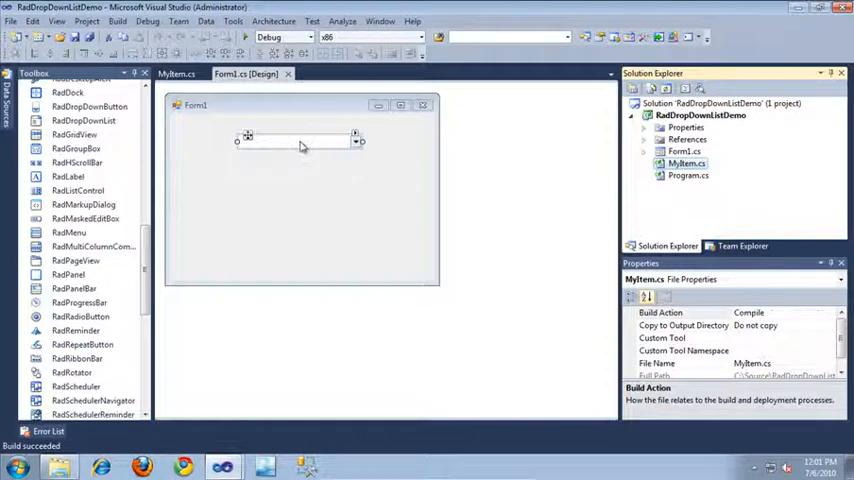
click(296, 140)
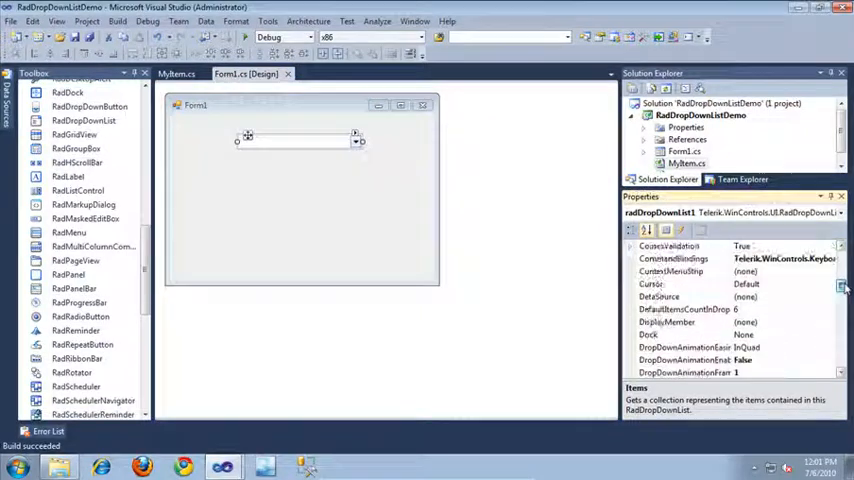
click(664, 296)
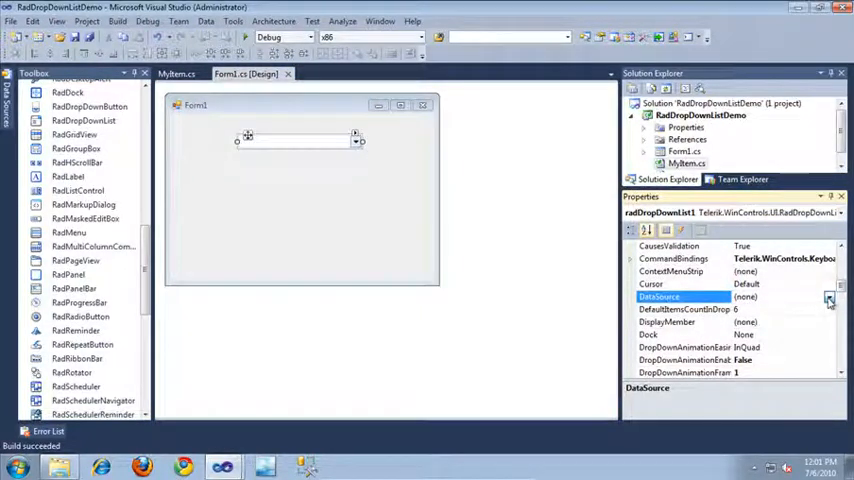
click(828, 296)
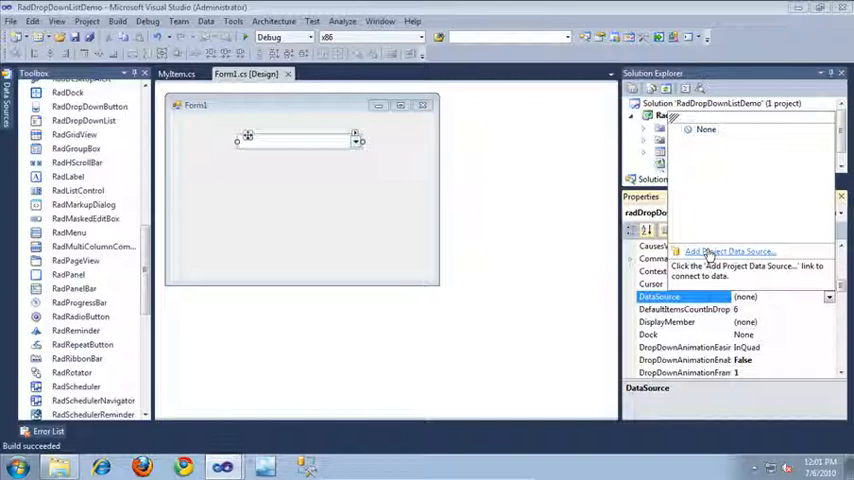
Create an Object data source from RadDropDownListDemo.MyItem, producing myItemBindingSource.
click(728, 252)
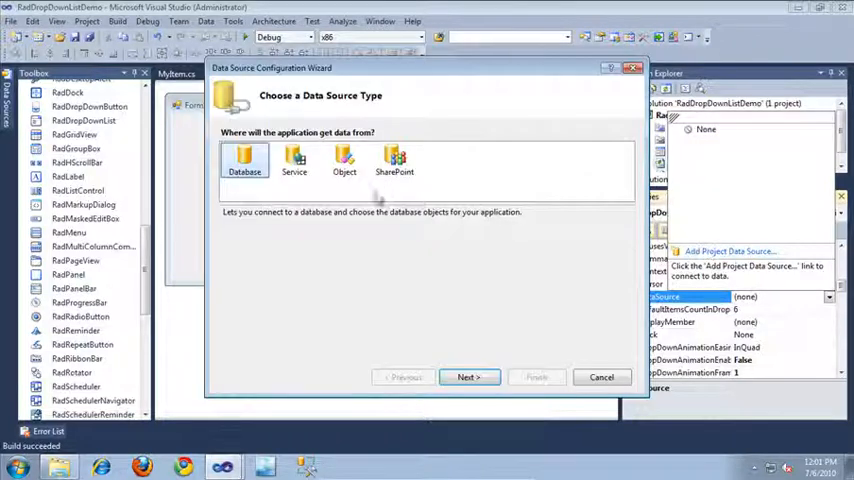
click(344, 160)
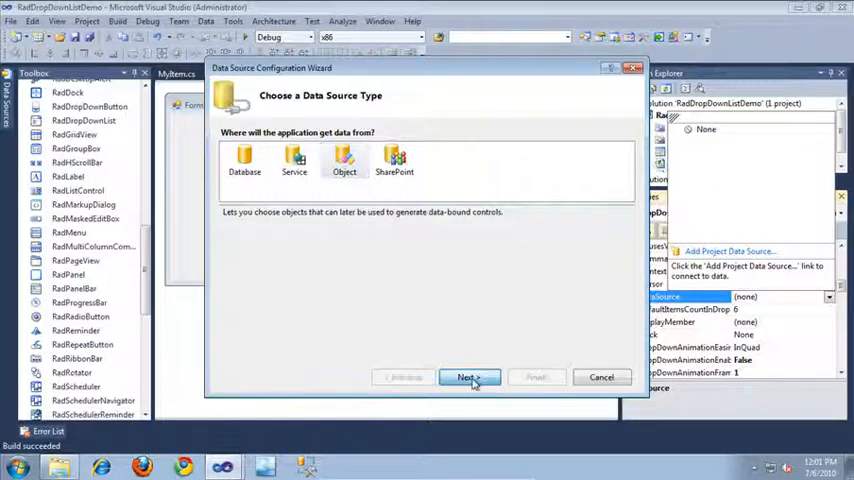
click(468, 376)
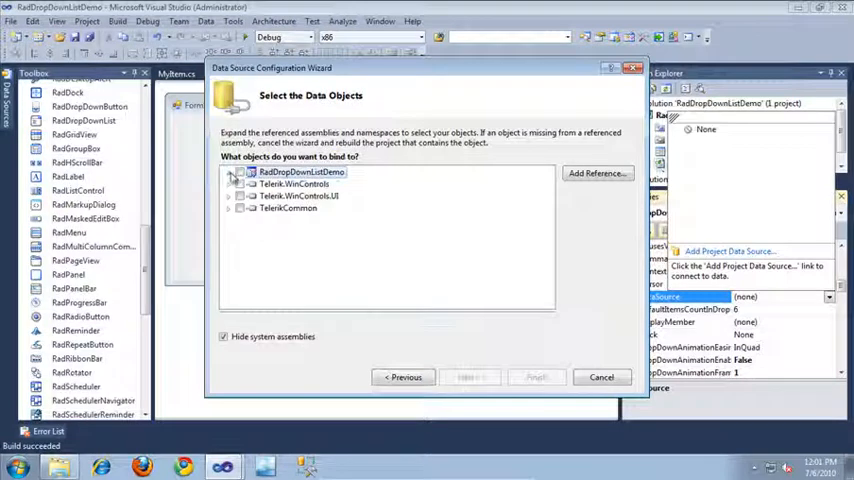
click(232, 172)
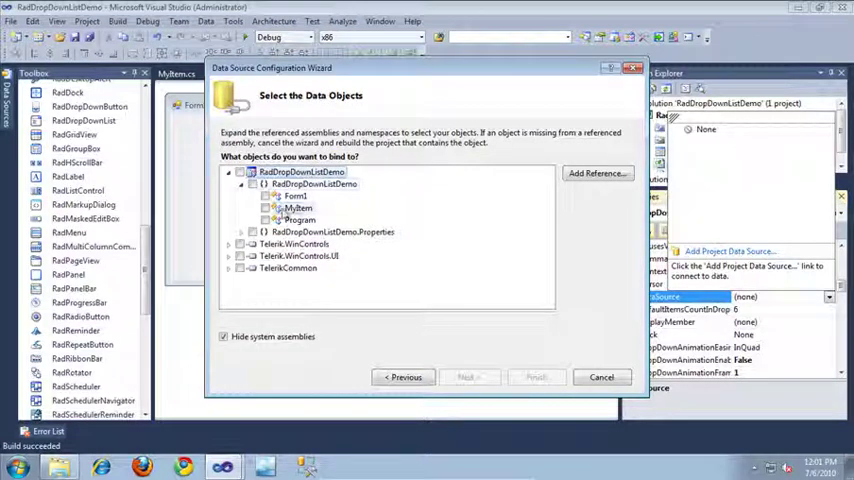
click(274, 208)
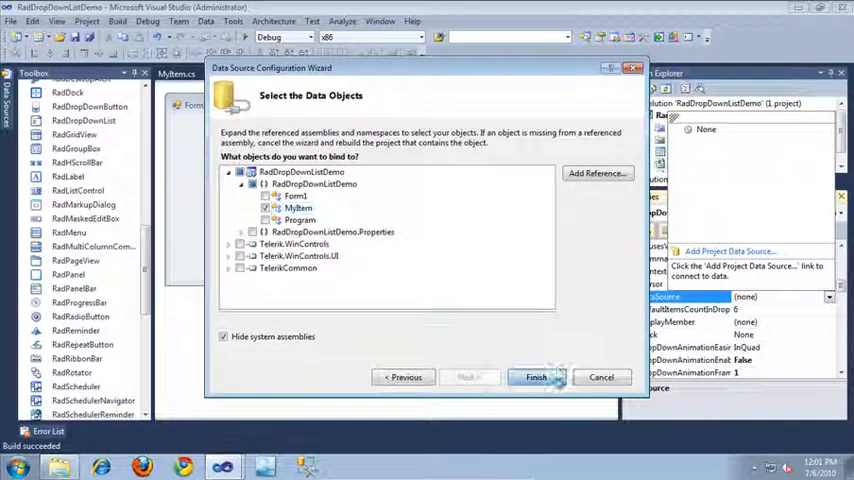
click(544, 376)
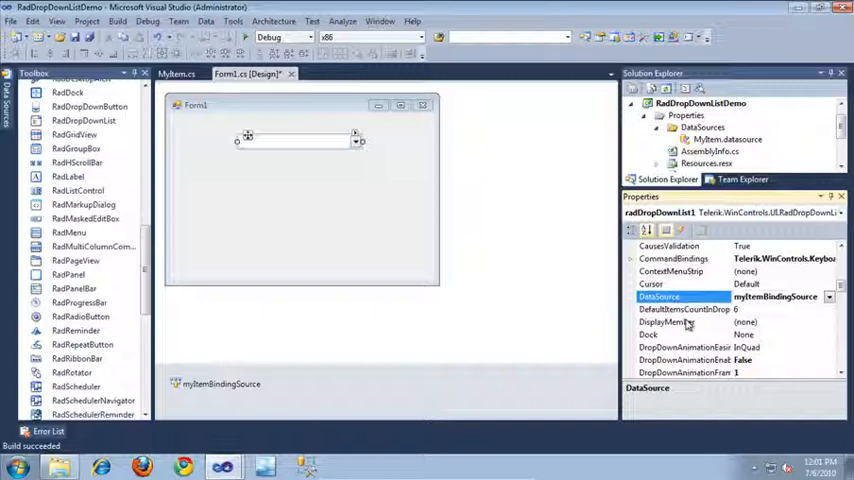
Set DisplayMember to Name and ValueMember to Value, then select myItemBindingSource.
click(670, 320)
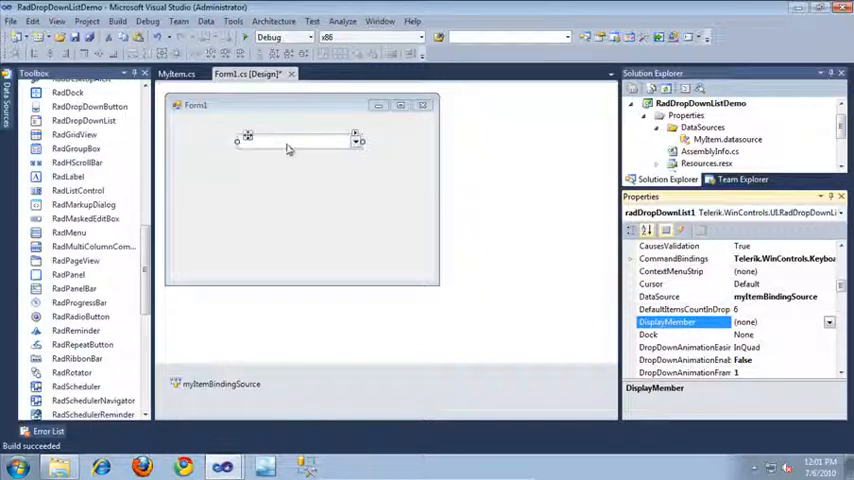
mouse_move(312, 148)
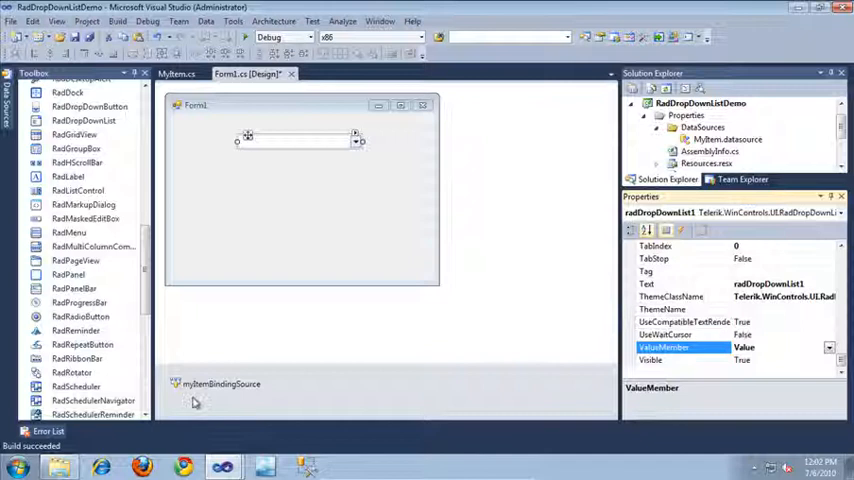
mouse_move(248, 388)
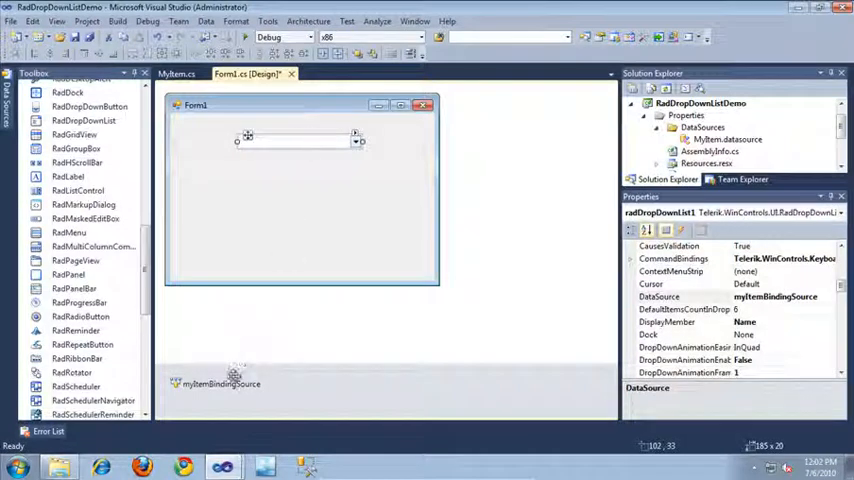
click(222, 382)
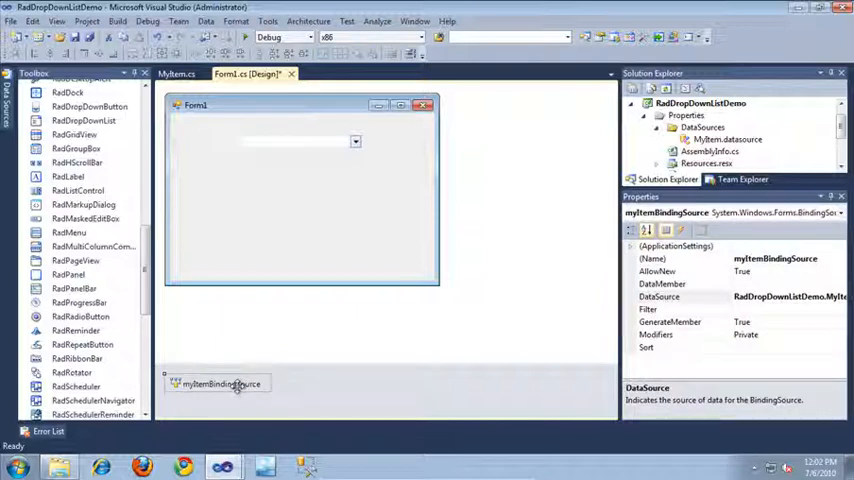
Switch to Form1's code and declare List<MyItem> myItems = new List<MyItem>().
right_click(300, 230)
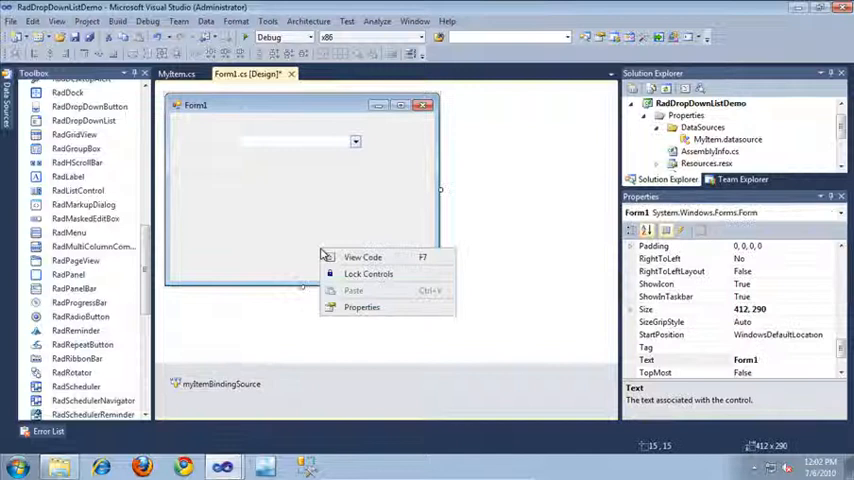
click(362, 256)
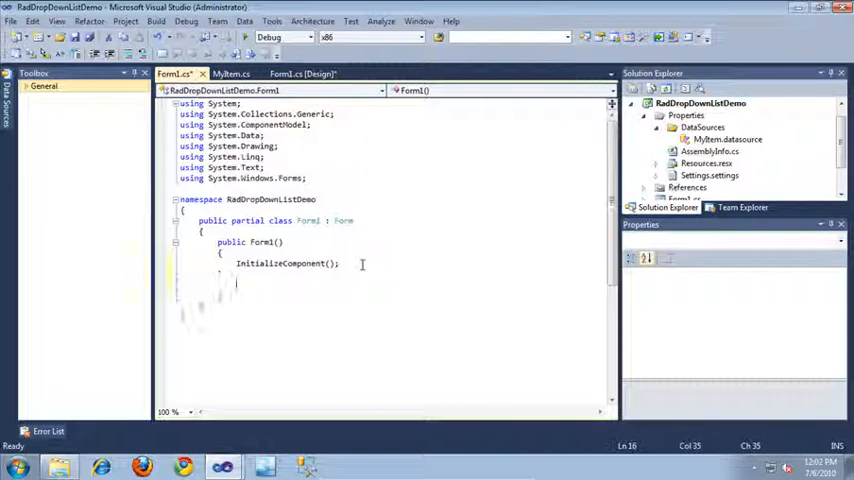
text(List<MyItem> myItems)
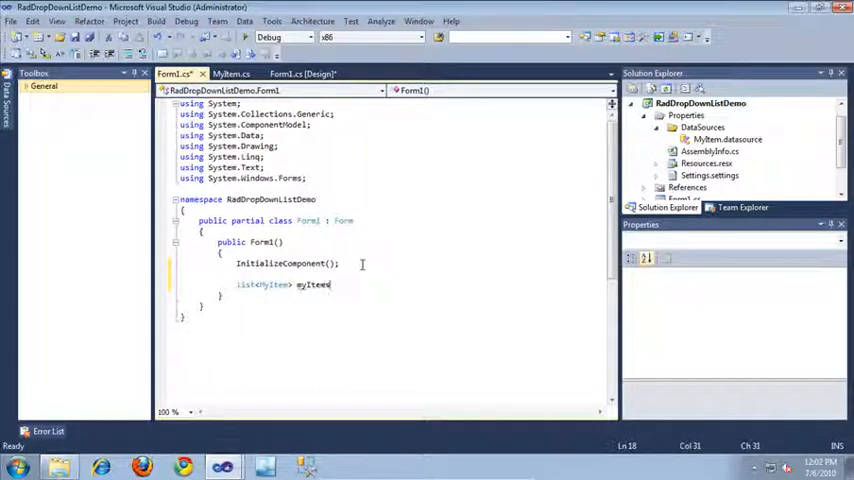
text(= new List<MyItem>();)
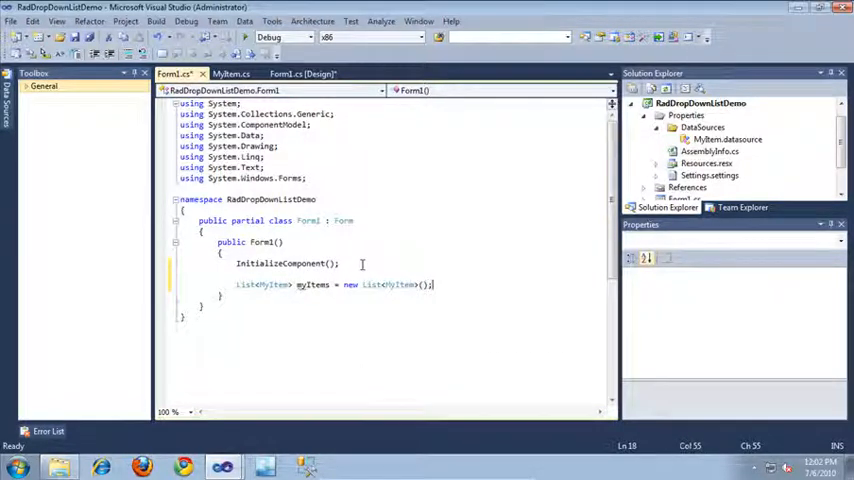
Add MyItem entries Item 1 to Item 3 with Name and Value via myItems.Add.
text(myItems)
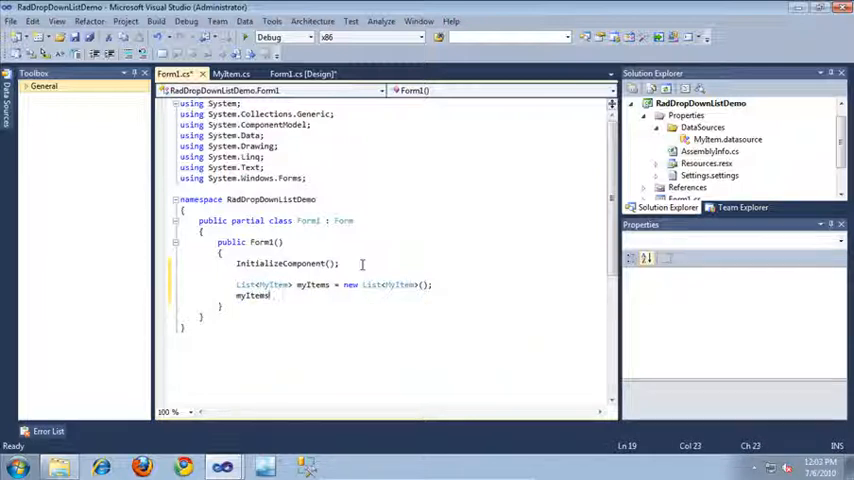
text(.Add()
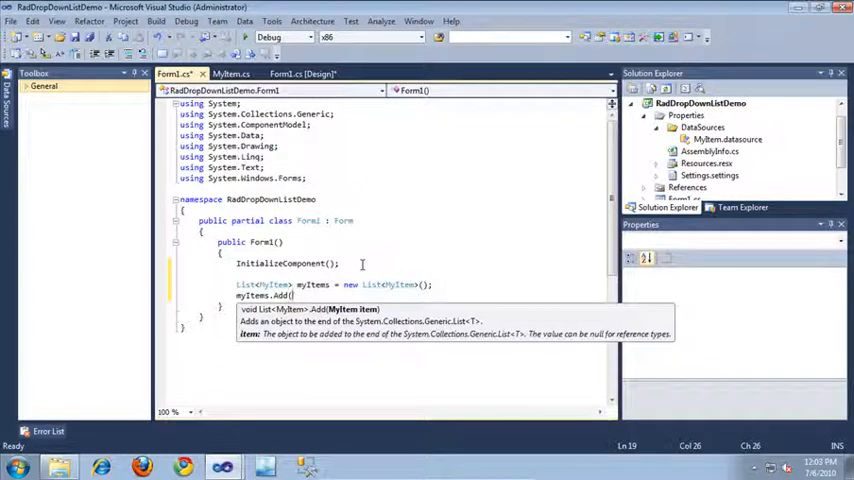
text(new MyItem()
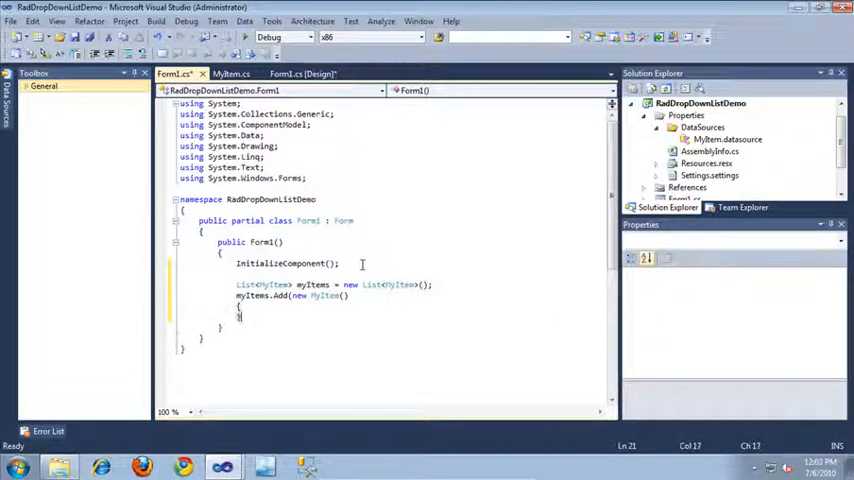
text(Name = "Item 1",)
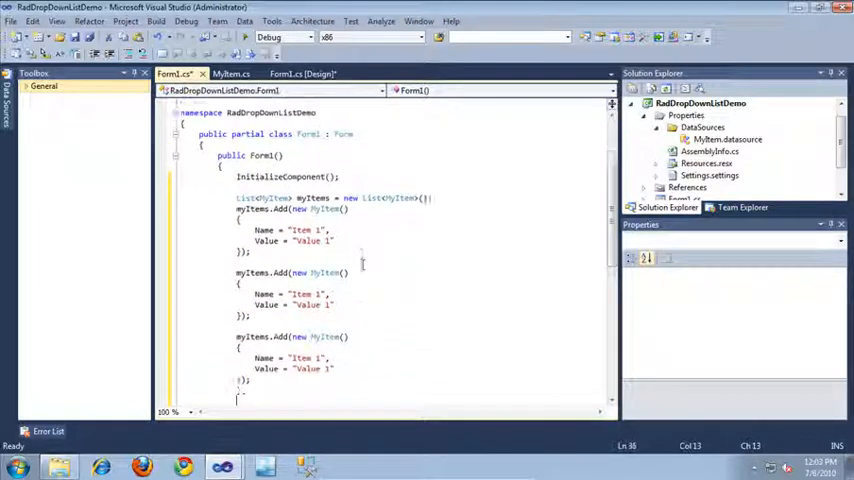
Add Item 4, set myItemBindingSource.DataSource = myItems, and run the form showing Item 1.
scroll(down, 3)
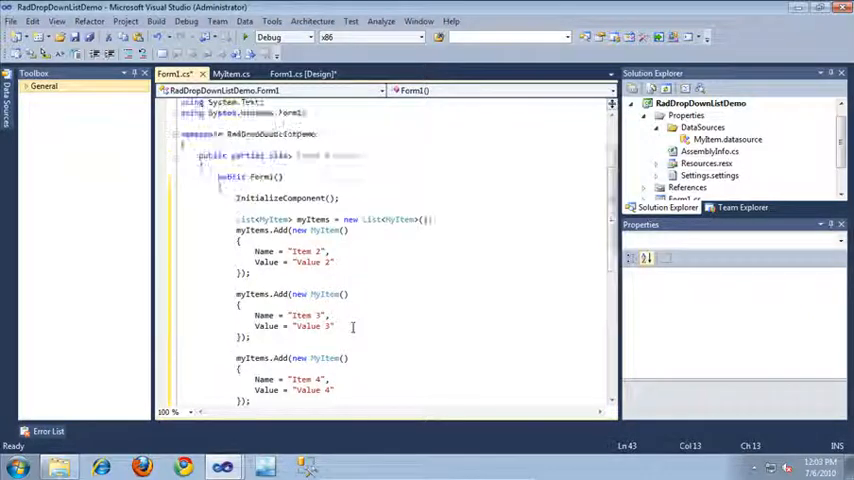
scroll(down, 3)
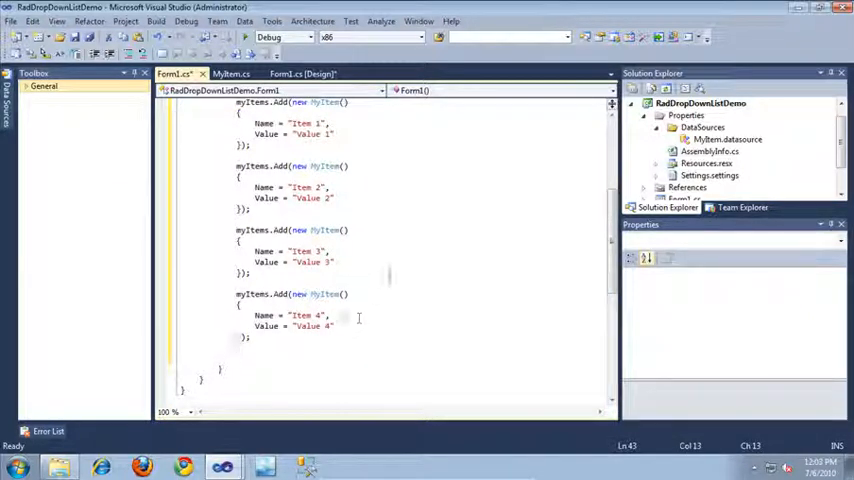
text(myite)
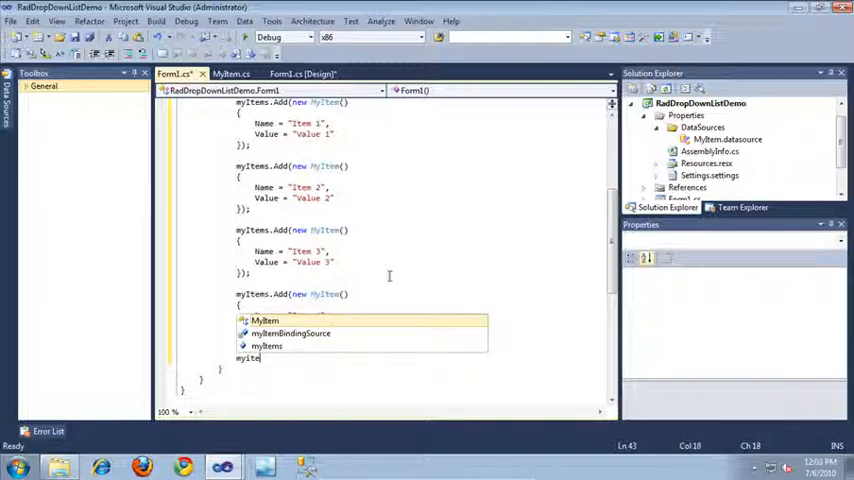
text(myItem@bindingSource.data)
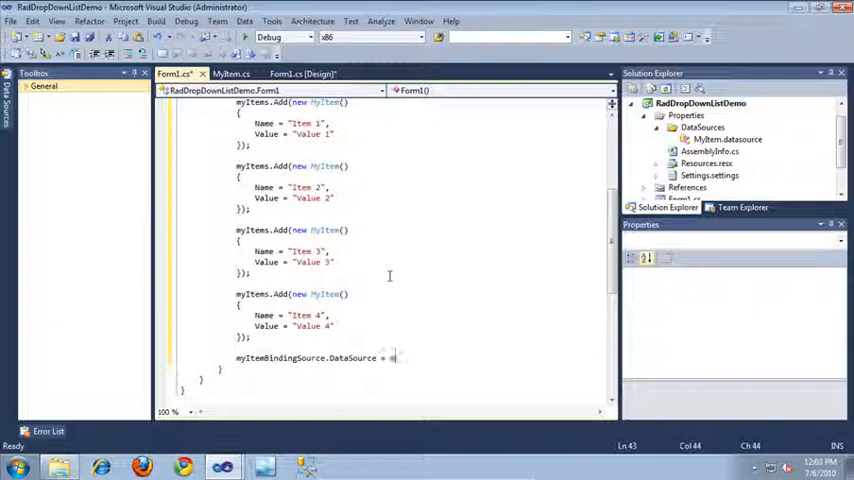
text(myItems)
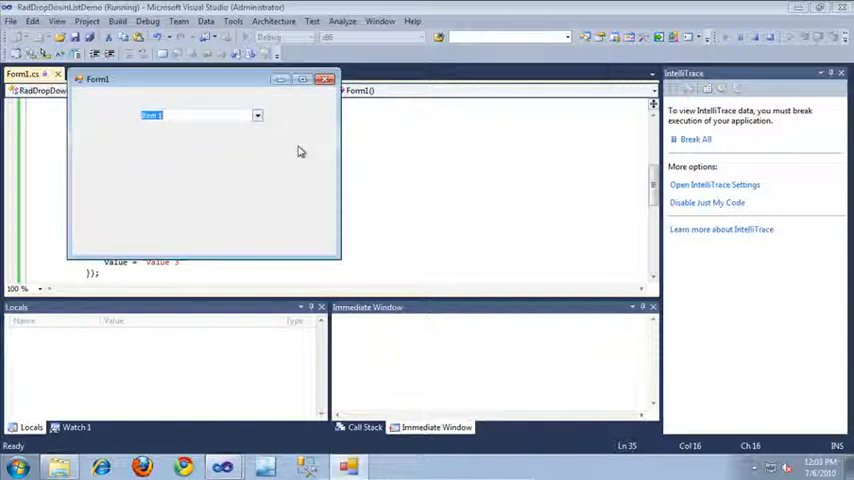
Close the running Form1 demo to stop debugging and return to the constructor code.
click(258, 114)
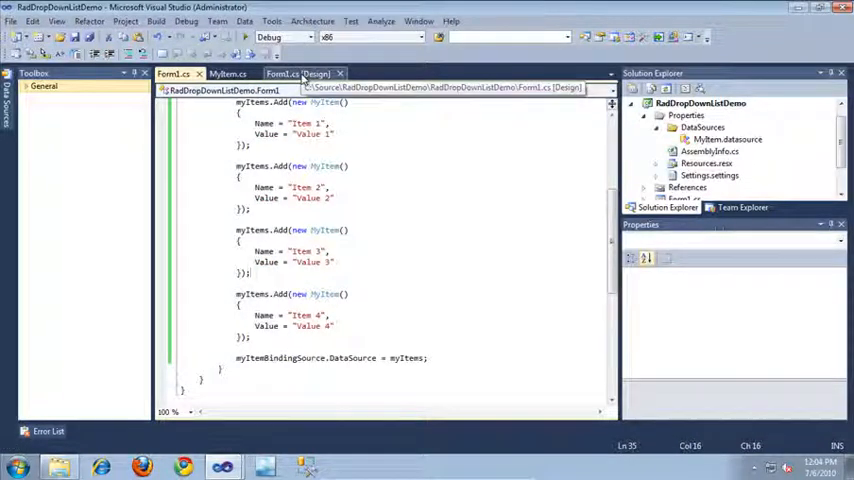
Add a RadTextBox with Text bound to myItemBindingSource - Value and run, showing Value 1.
click(300, 72)
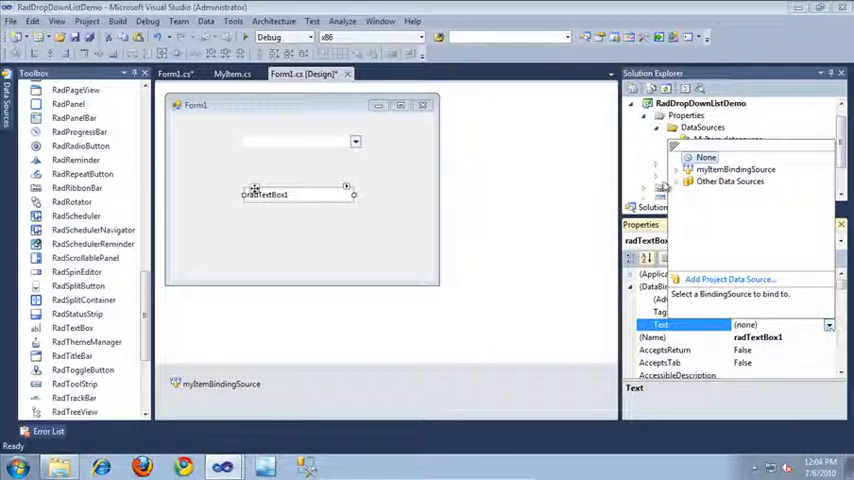
click(680, 168)
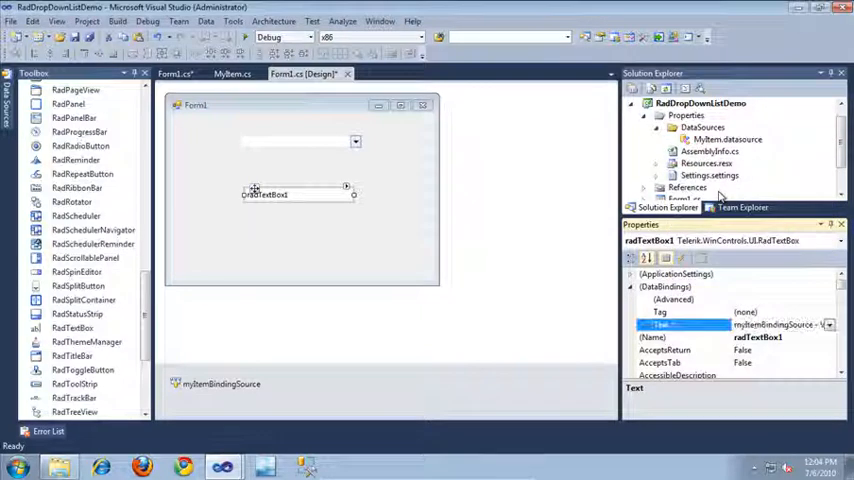
click(300, 250)
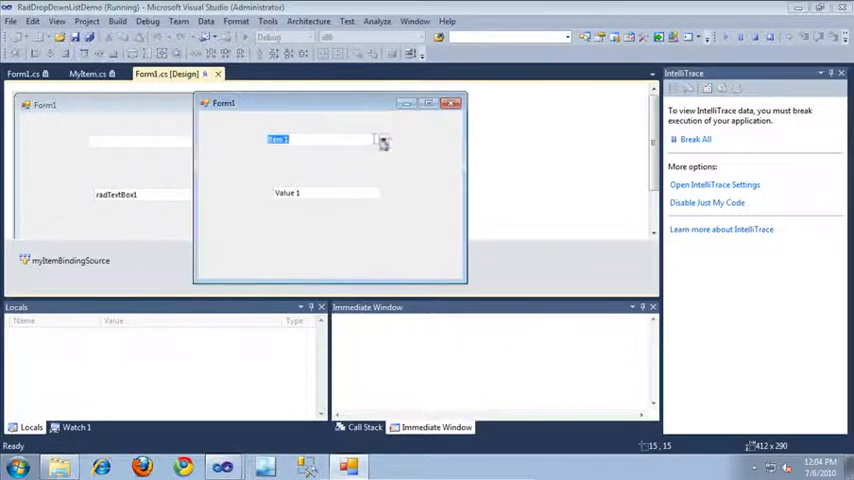
Select Item 2 then Item 4 in the drop-down so the text box shows Value 4.
click(384, 140)
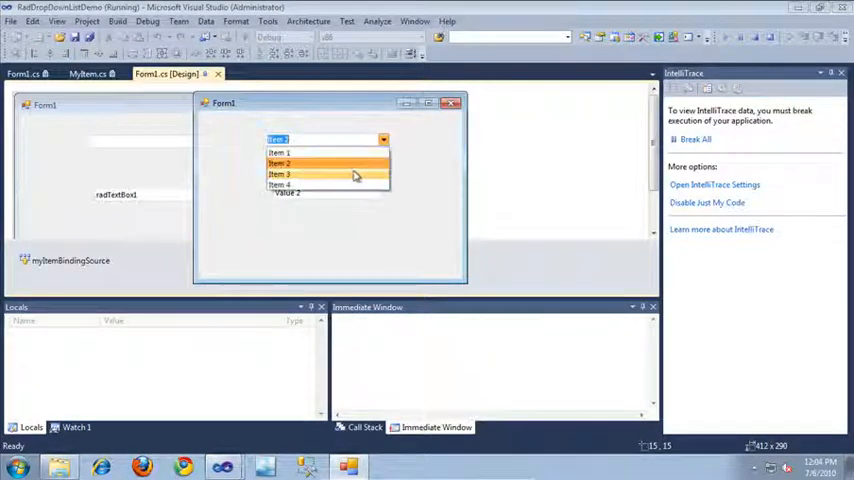
click(280, 174)
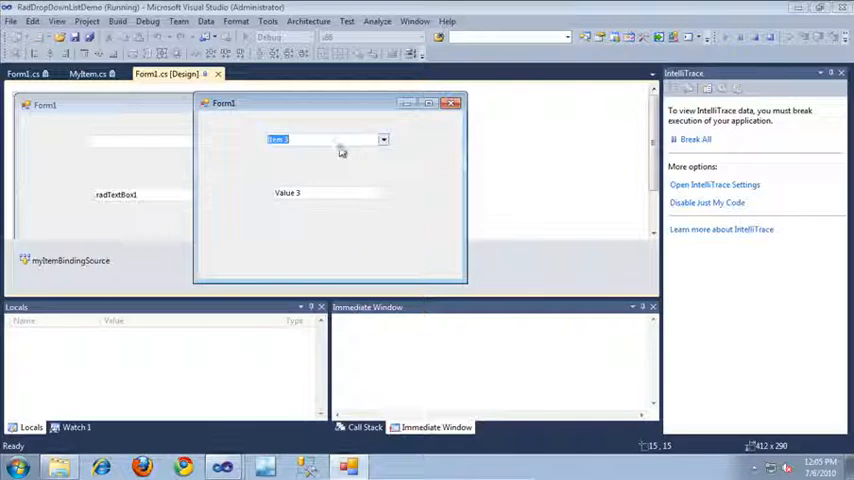
click(382, 140)
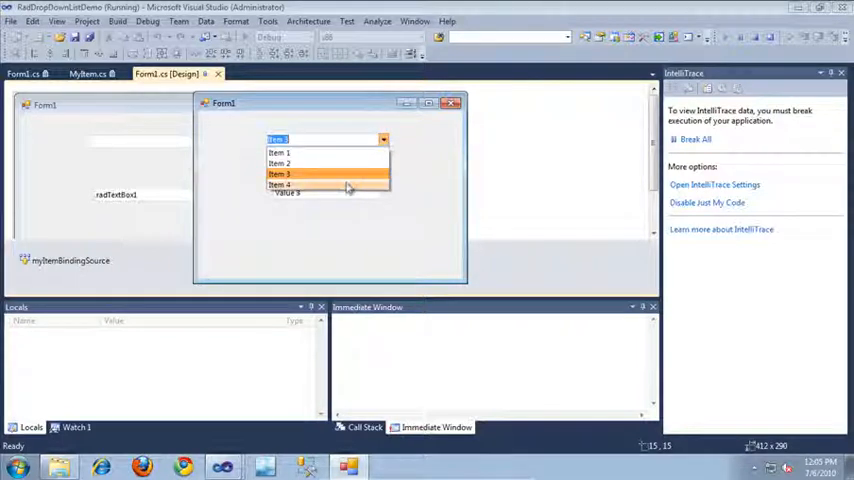
click(280, 184)
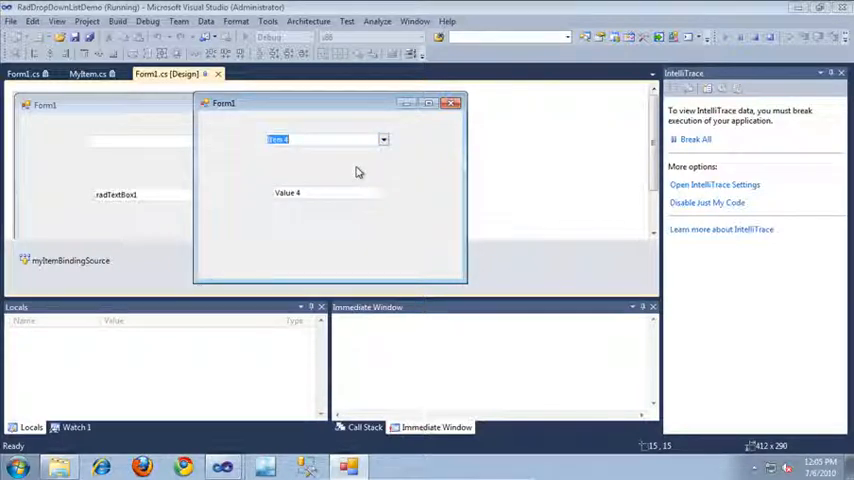